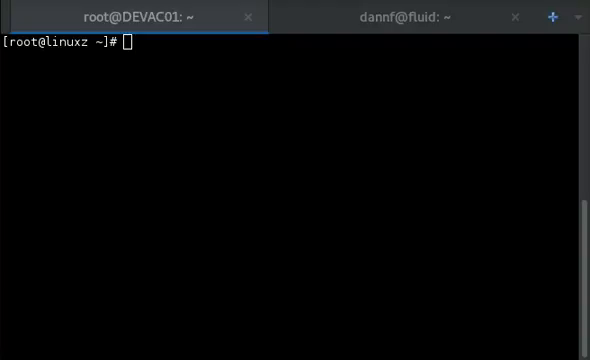
mouse_move(405, 115)
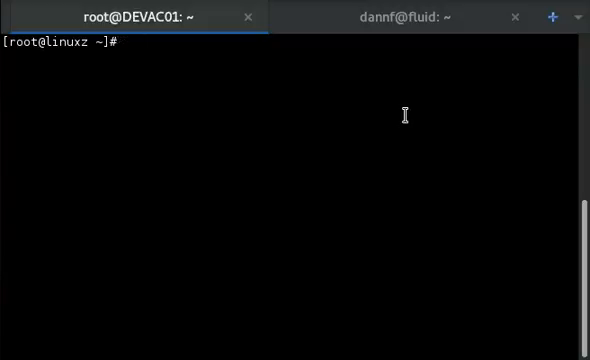
List the home folder, then show ubuntu-s390x-flash's usage help with -h.
type("ls")
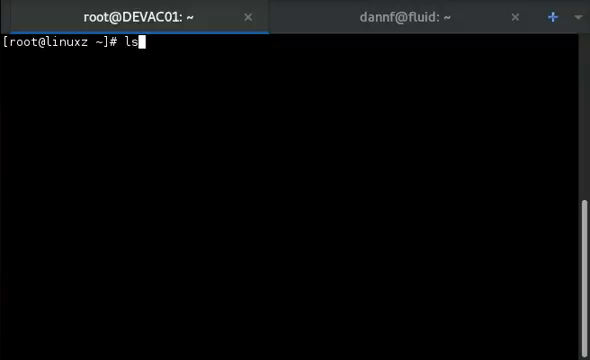
key("Return")
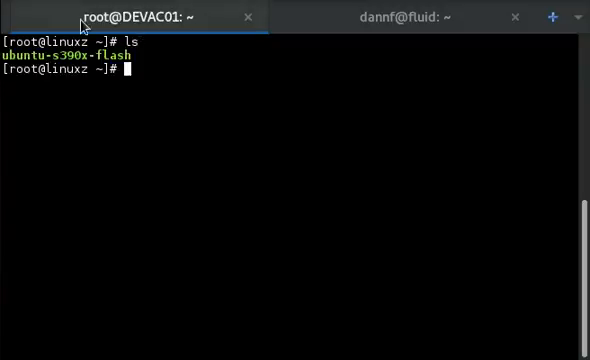
mouse_move(167, 72)
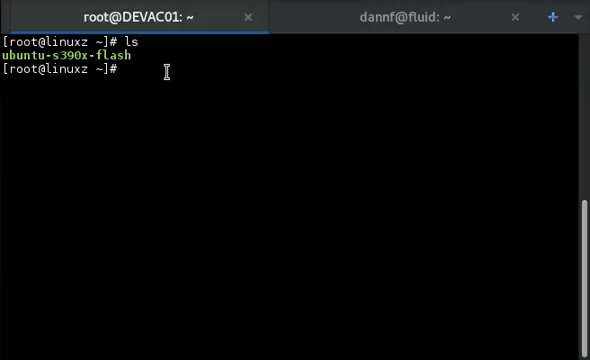
type("./ubuntu-s390x-flash -h")
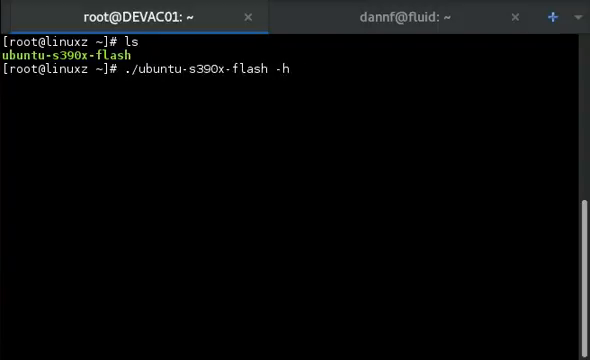
key("Return")
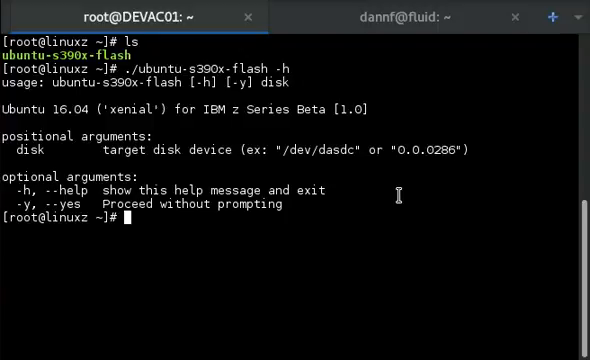
List DASD disks with lsdasd and enter './ubuntu-s390x-flash 0.0.0201' without running it.
type("lsdasd")
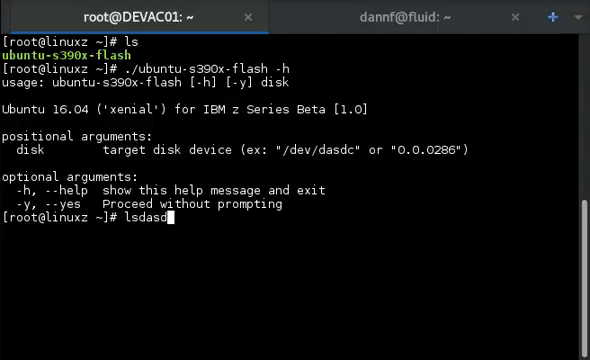
key("Return")
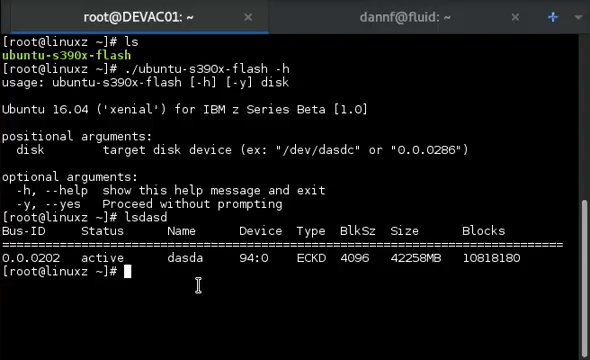
type("./ubuntu-s390x-flash")
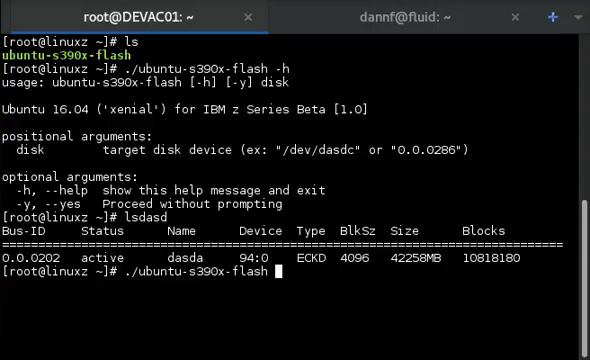
type("0.0.020")
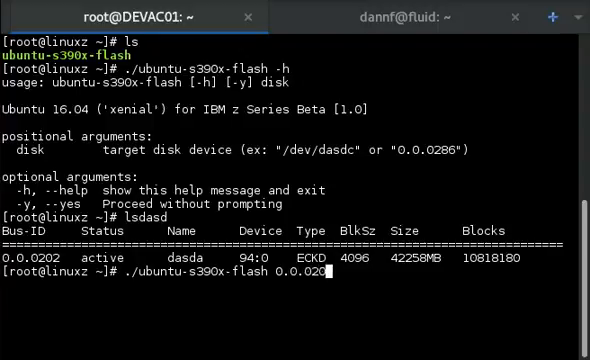
type("1")
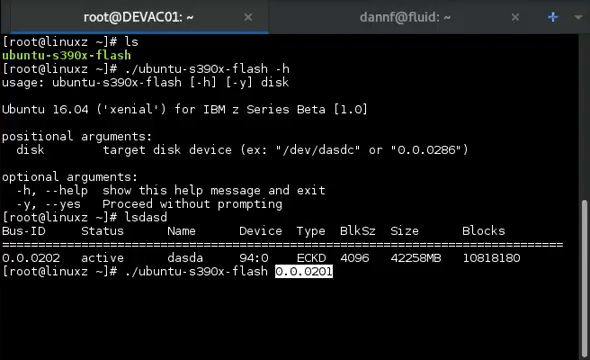
Start flashing 0.0.0201, continue past the intro, and answer y to modify the user.
key("Return")
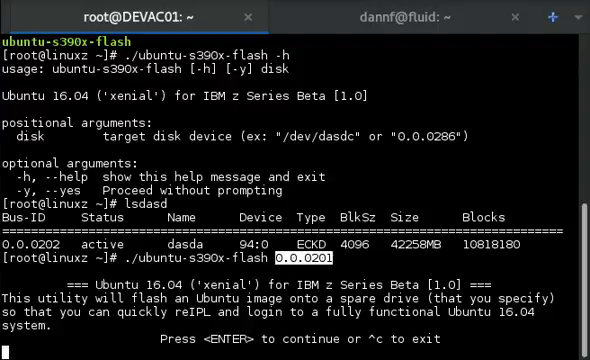
key("Return")
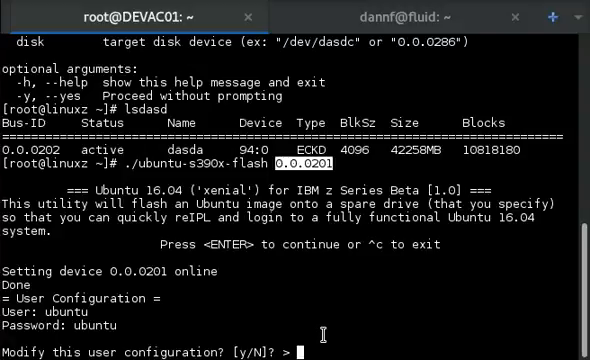
type("y")
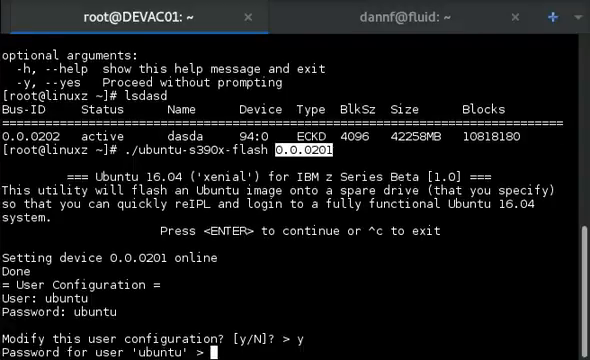
Submit the ubuntu user's new password and keep the default network configuration.
key("Return")
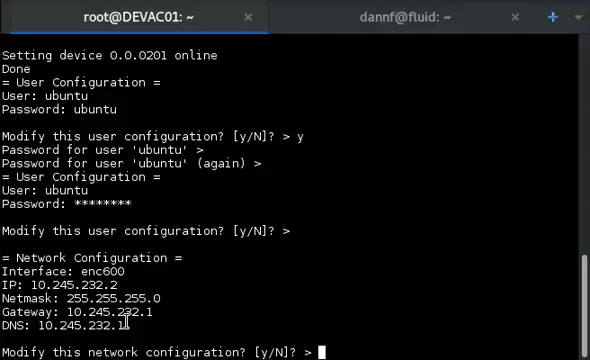
key("Return")
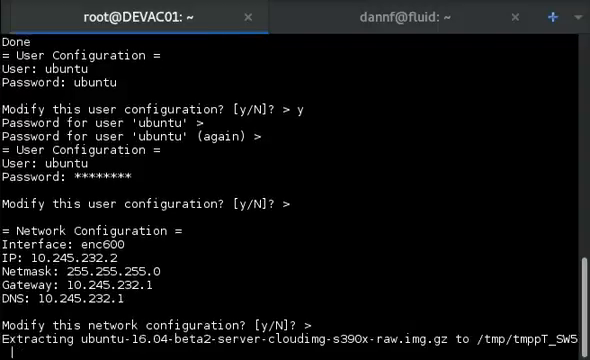
Confirm the installation with y so the image is written to 0.0.0201.
scroll("down", 3)
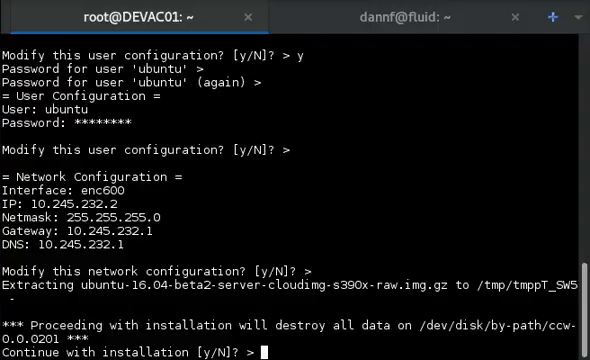
type("y")
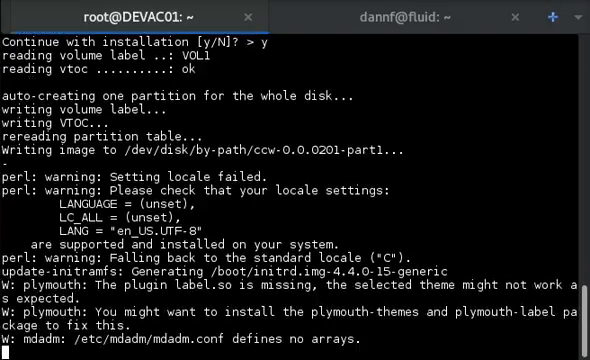
Let the re-IPL setup for 0.0.0201 finish and type reboot at the prompt.
scroll("down", 3)
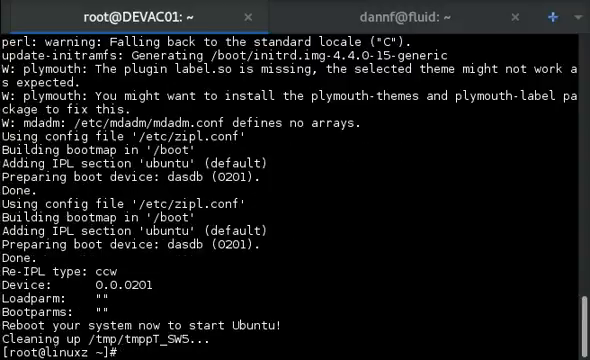
mouse_move(191, 288)
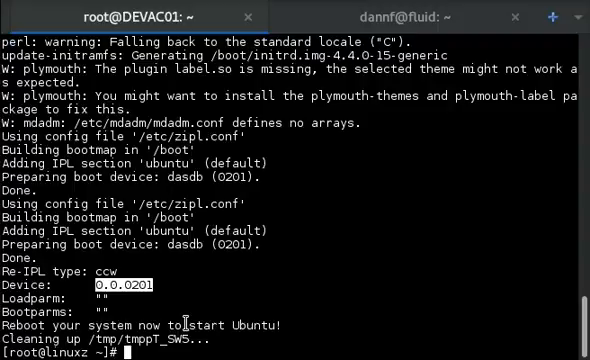
type("reboot")
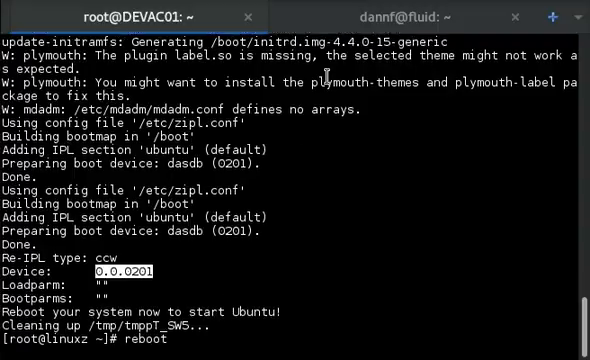
mouse_move(430, 16)
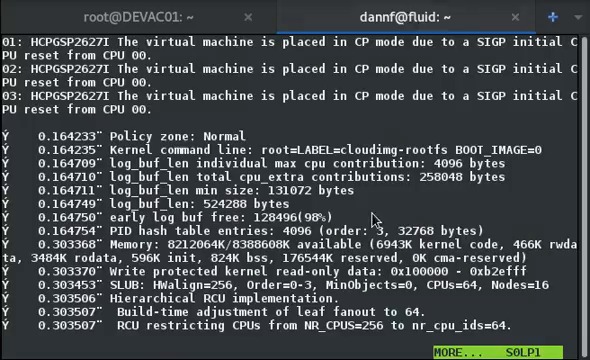
Scroll through the reboot console messages until the 'ubuntu login:' prompt appears.
scroll("down", 3)
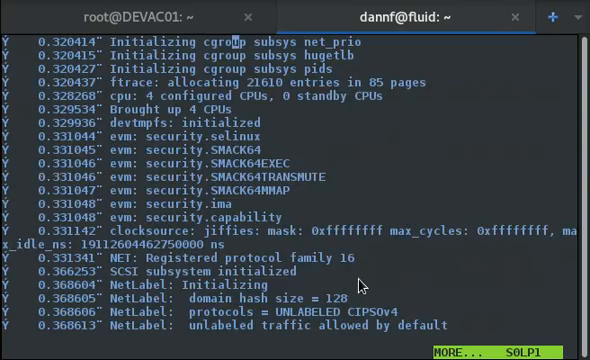
scroll("down", 3)
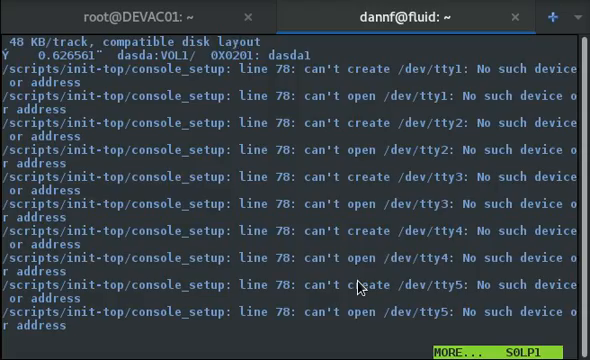
scroll("down", 3)
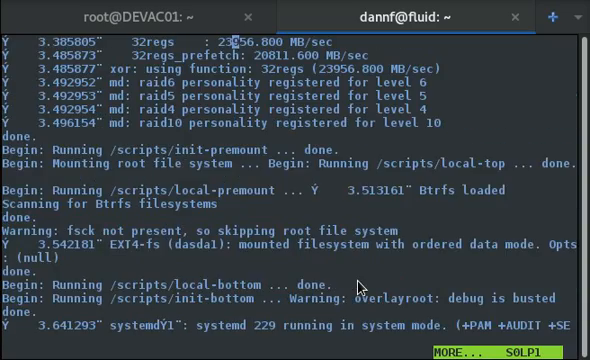
scroll("down", 3)
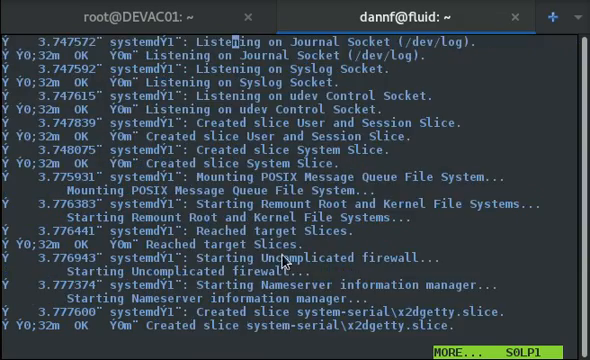
scroll("down", 3)
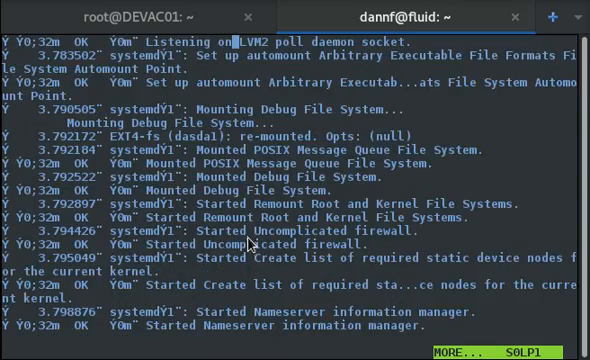
scroll("down", 3)
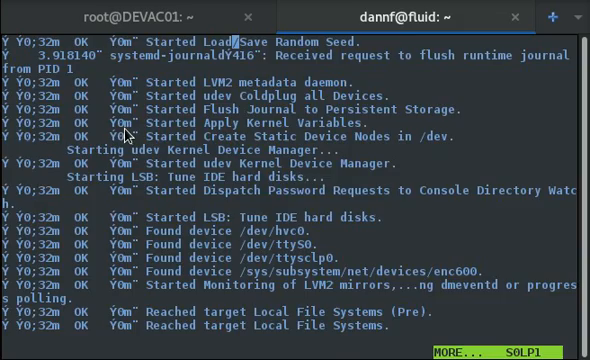
scroll("down", 3)
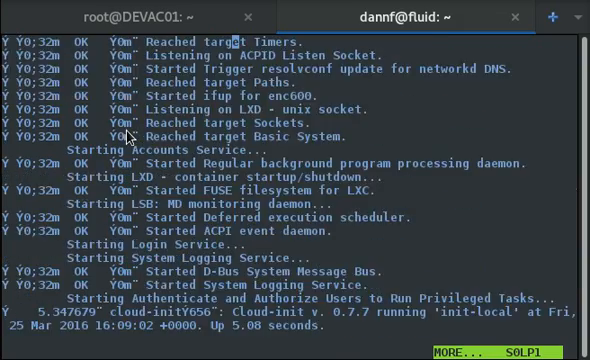
scroll("down", 3)
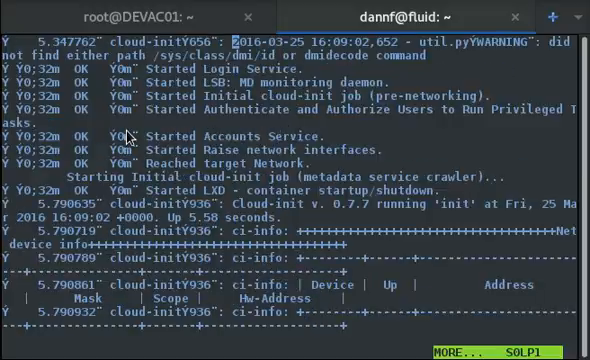
scroll("down", 3)
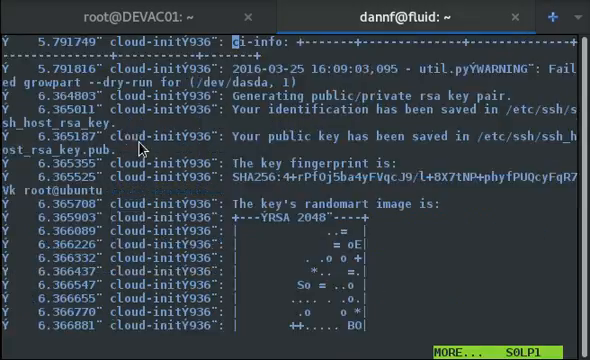
scroll("down", 3)
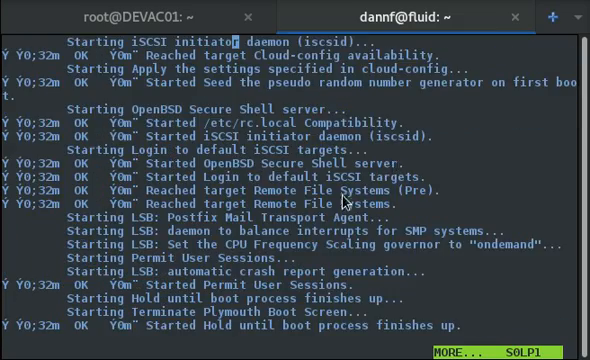
scroll("down", 3)
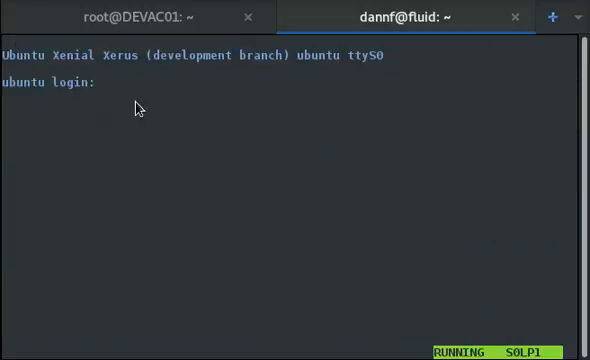
left_click(140, 17)
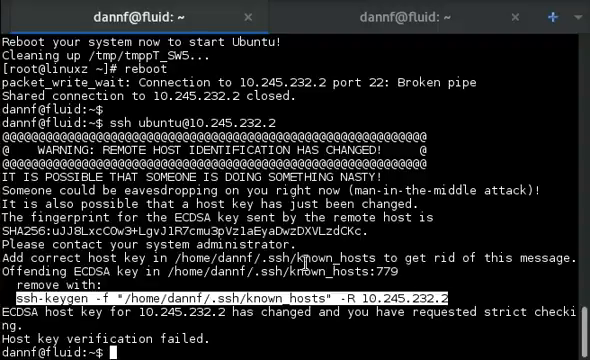
Remove 10.245.232.2 from known_hosts with ssh-keygen -R, then log in over SSH.
type("ssh-keygen -f \"/home/dannf/.ssh/known_hosts\" -R 10.245.232.2")
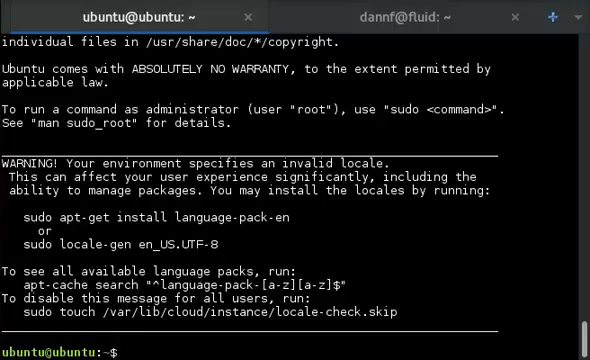
Install docker.io with sudo apt, confirming with y, then start typing a docker command.
type("sudo apt install docker.io")
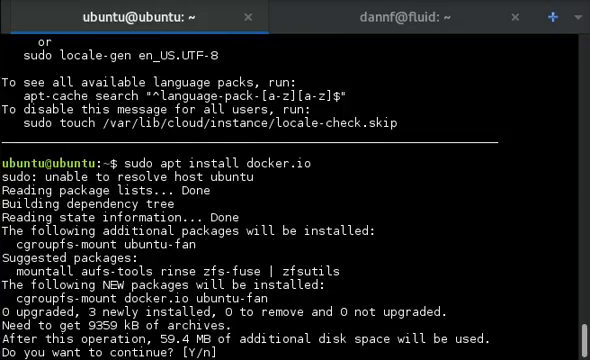
type("y")
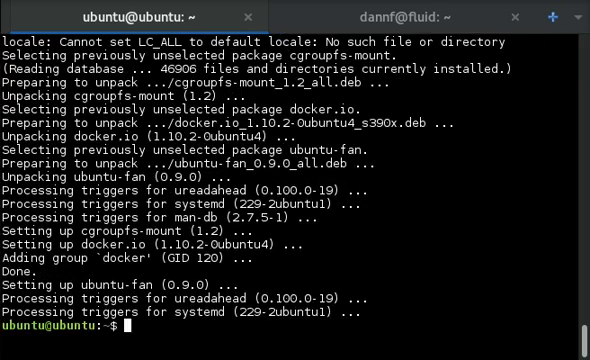
type("dcoker")
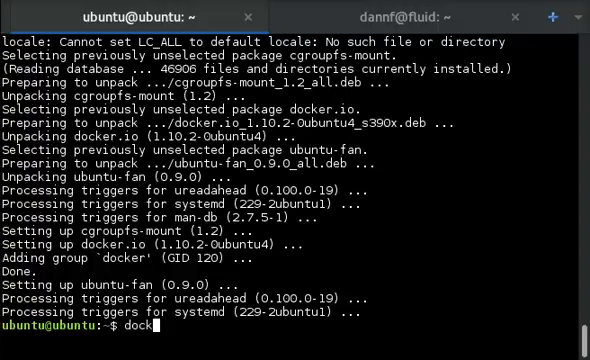
Run docker to print its usage and list of available subcommands.
key("Return")
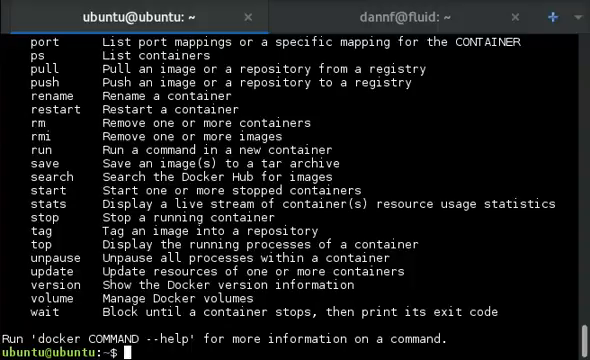
type("sudo")
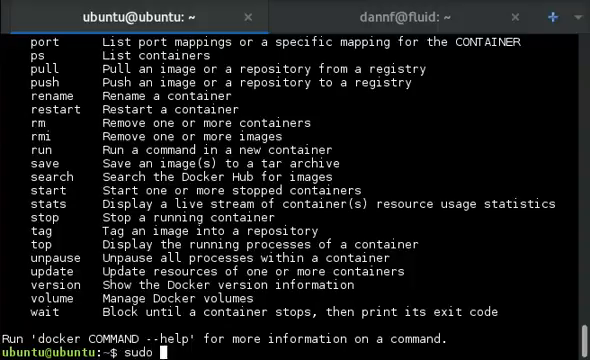
Run sudo chreipl 0.0.0200 so the re-IPL device becomes ccw device 0.0.0200.
type("chreipl")
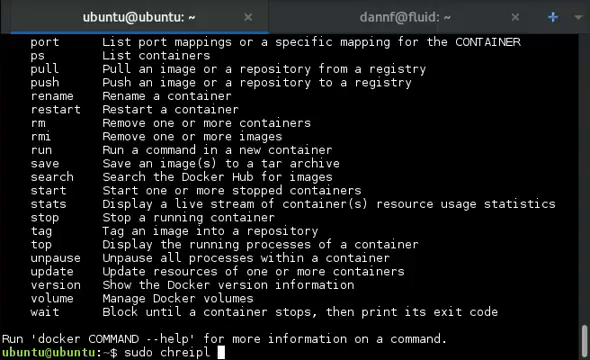
type("0.0.0200")
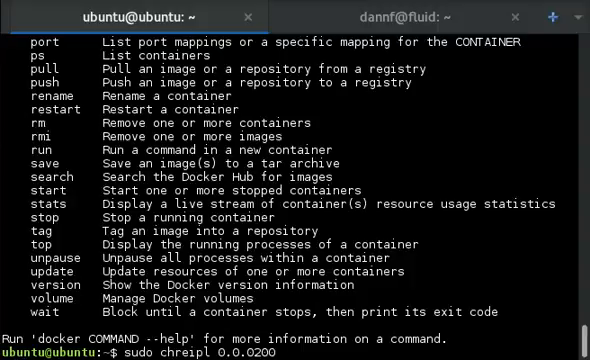
key("Return")
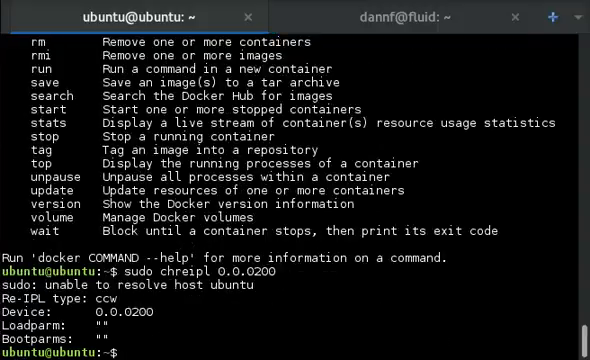